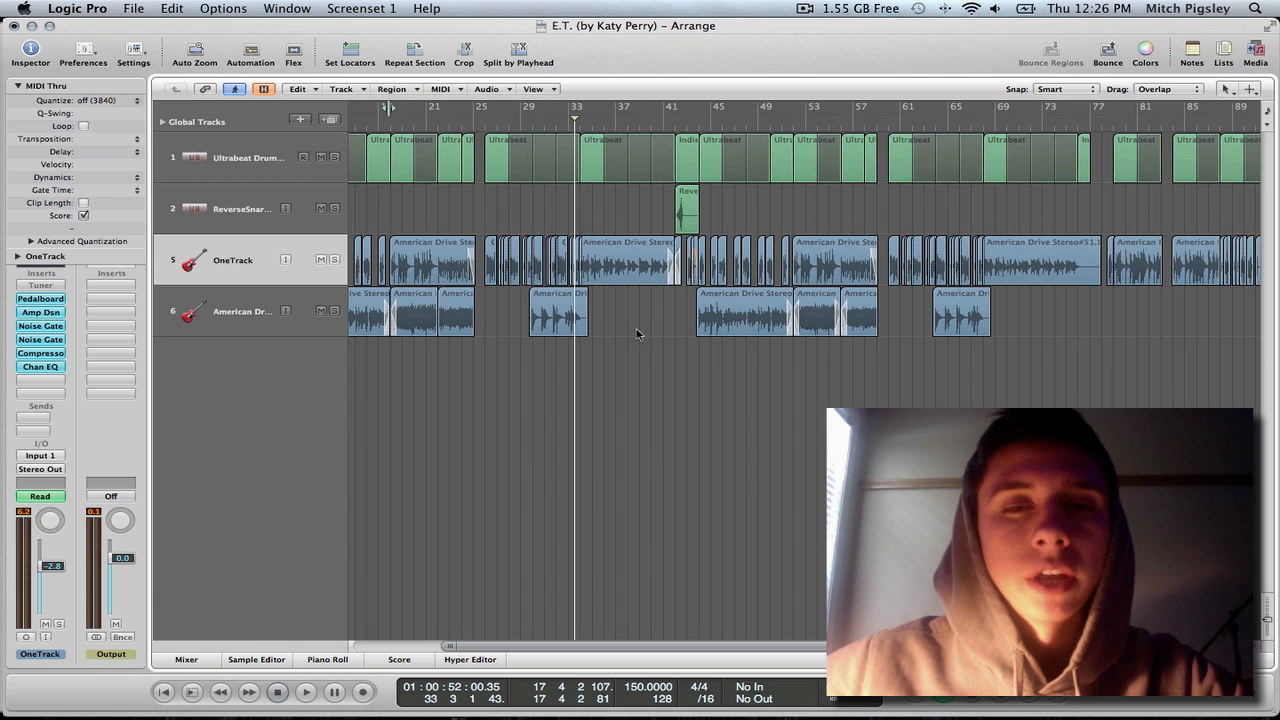
mouse_move(611, 243)
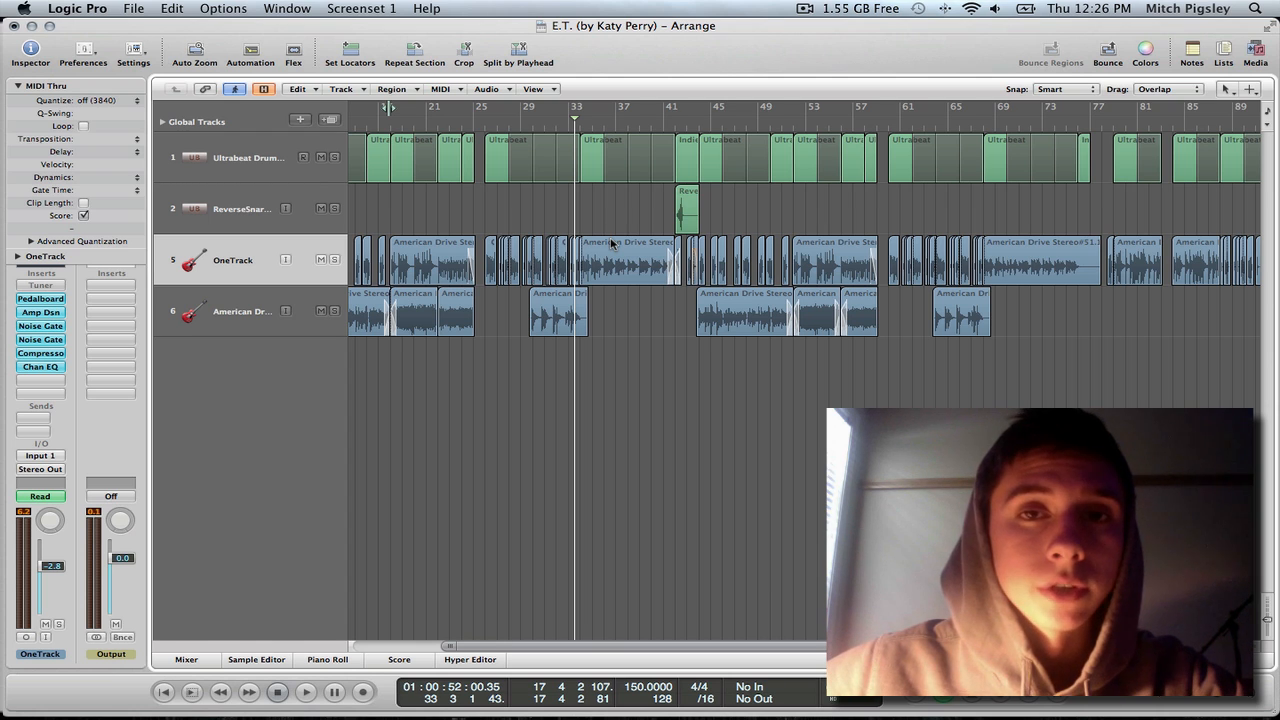
Unhide the hidden duplicate guitar tracks 3 and 4 beside OneTrack.
click(305, 691)
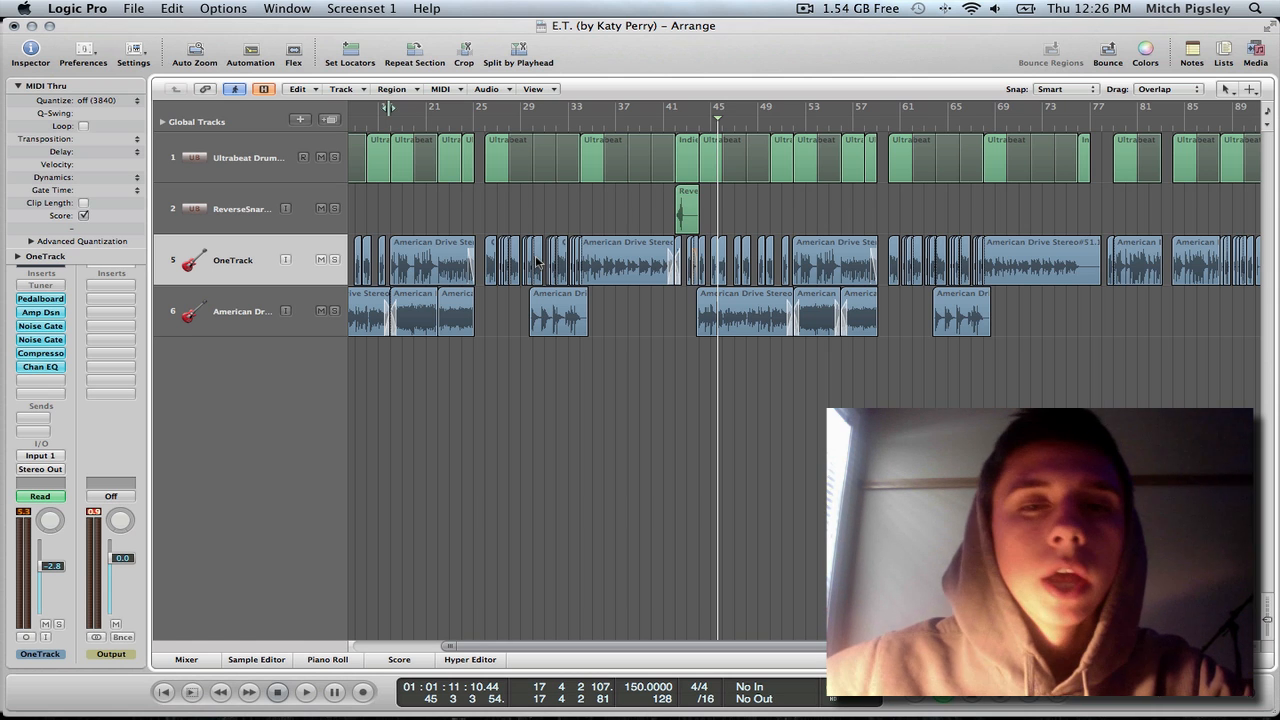
mouse_move(640, 270)
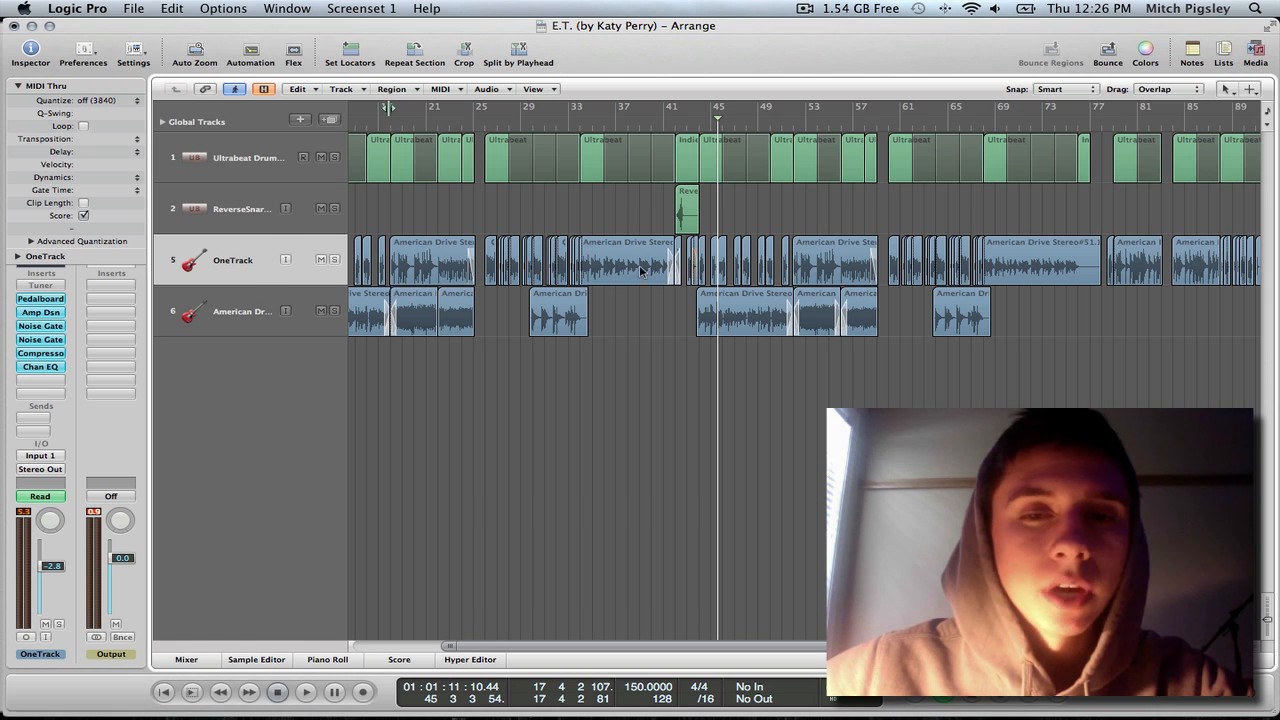
click(263, 89)
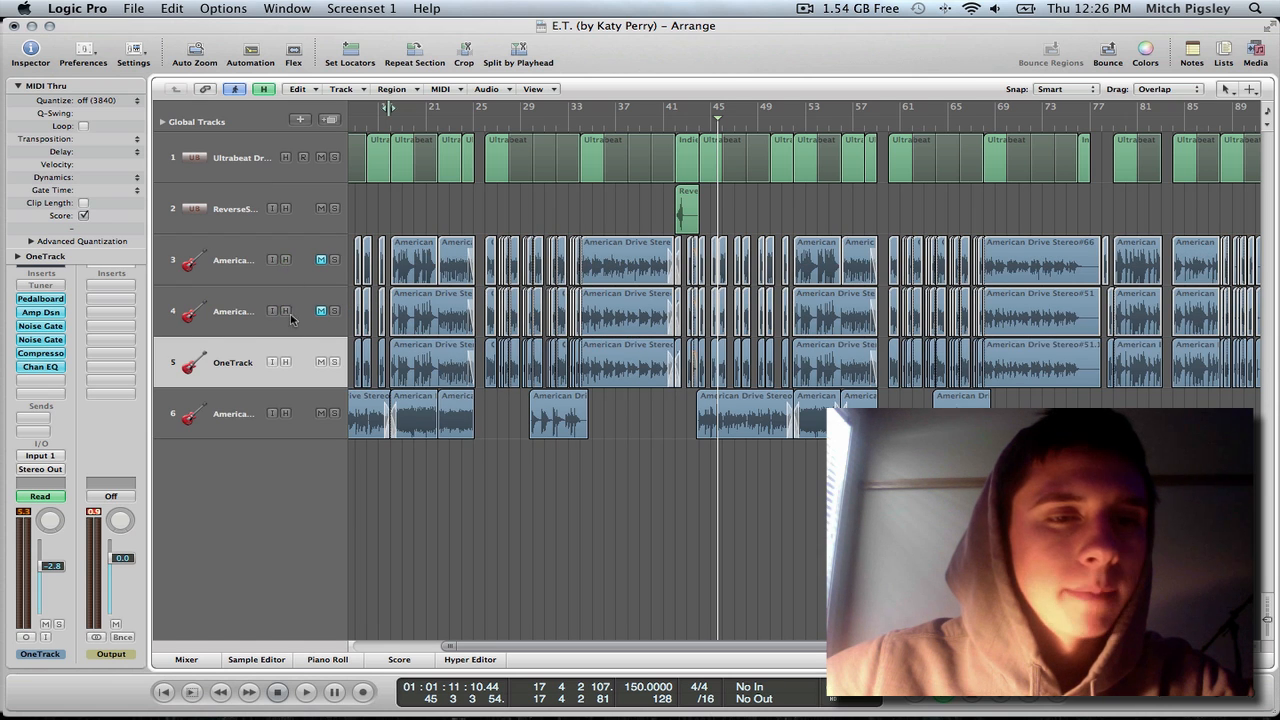
Delete OneTrack and select track 3, panned -45 with a Bus 10 GuitLeft send.
click(285, 362)
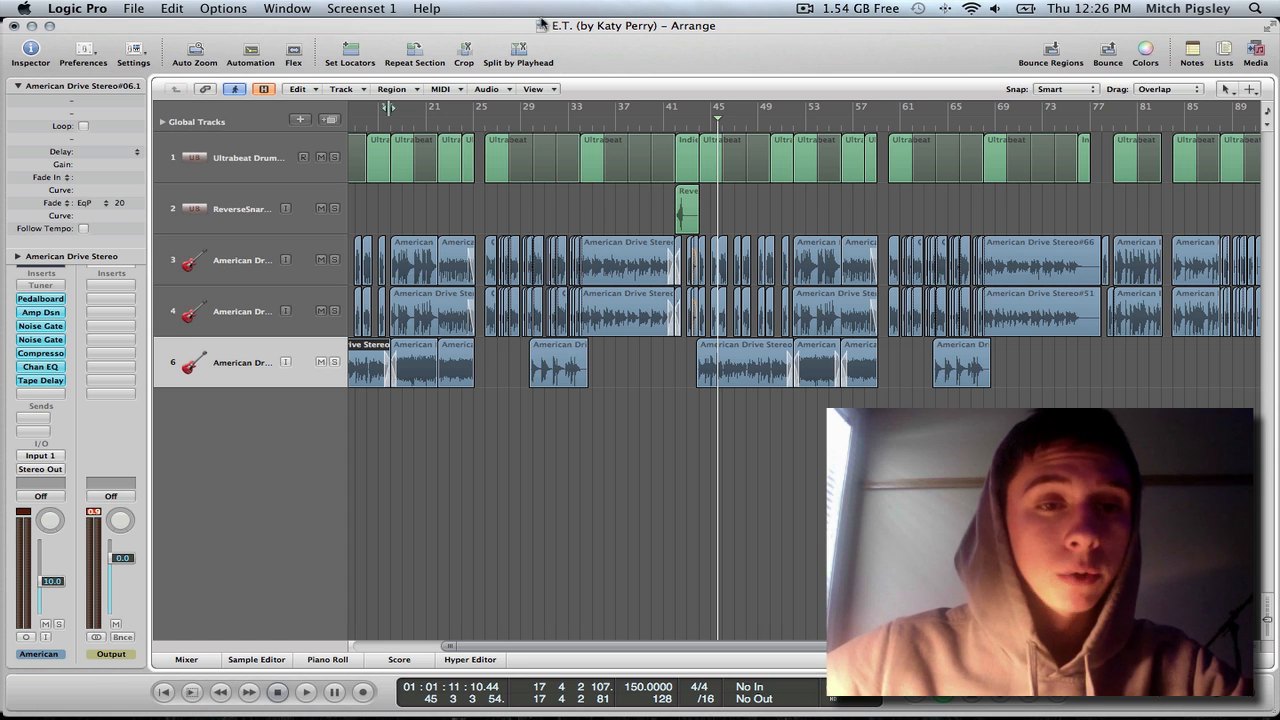
click(240, 260)
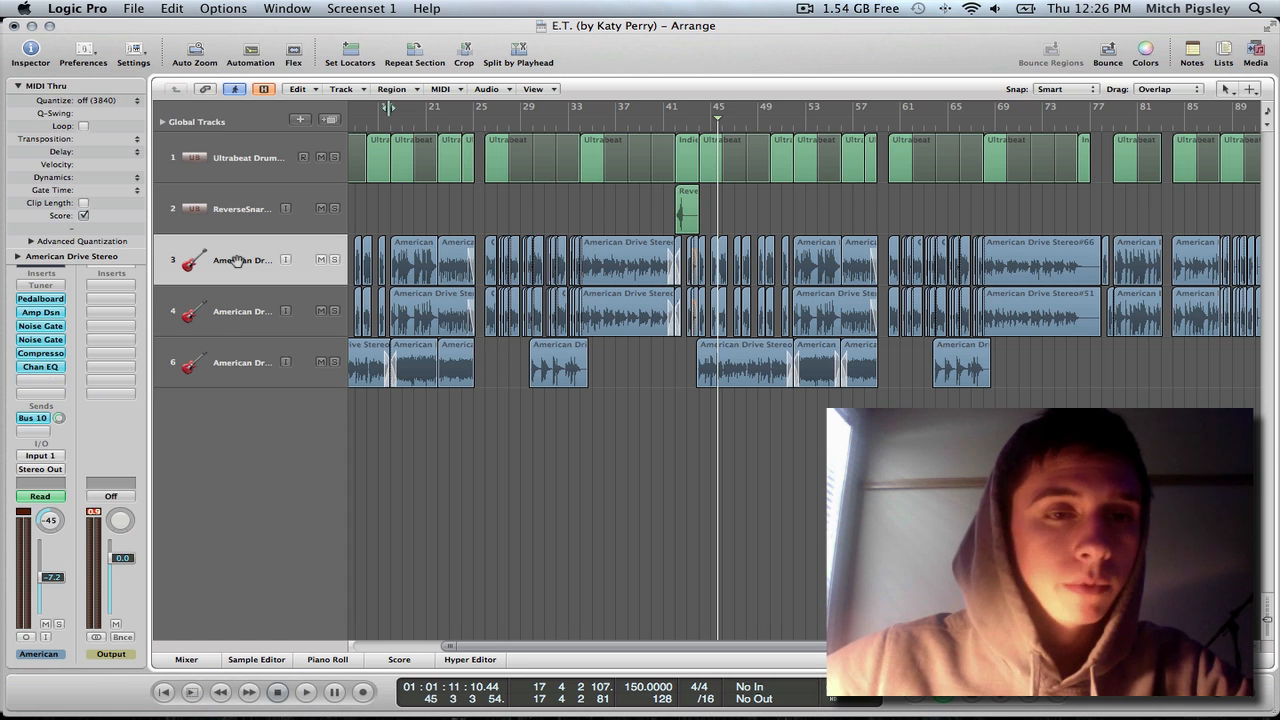
mouse_move(208, 345)
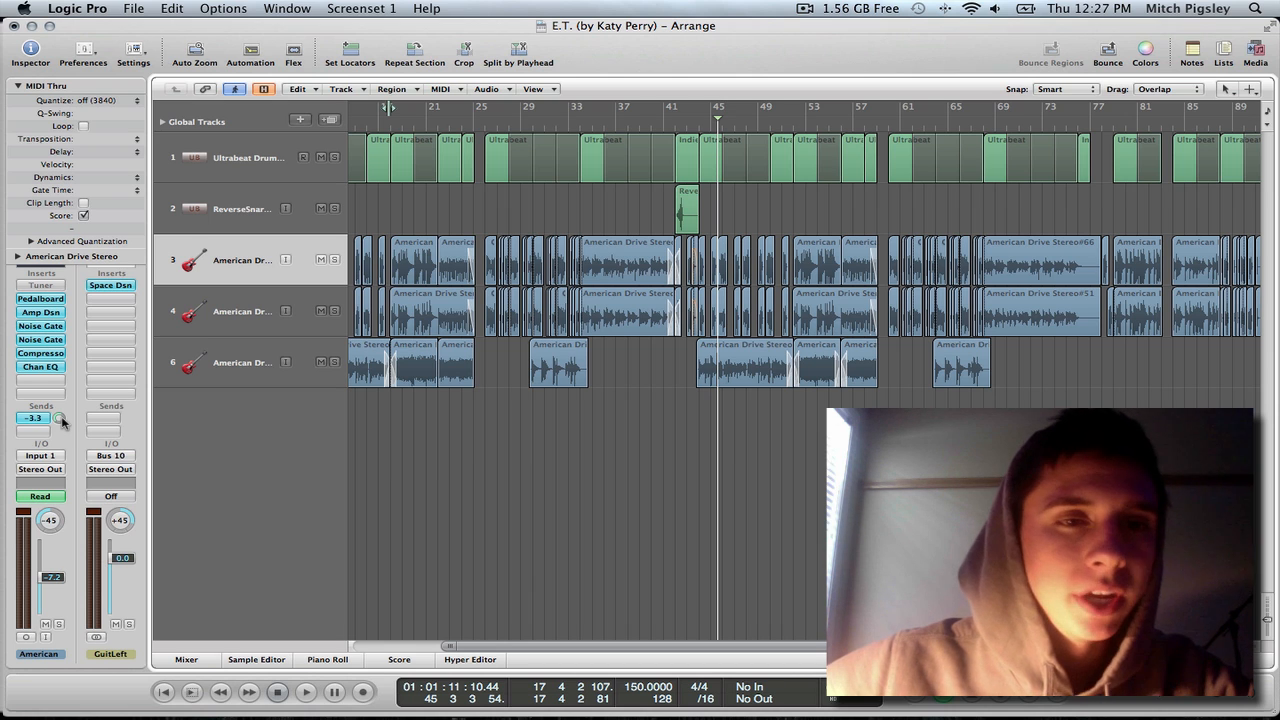
Open the Space Designer reverb on the GuitLeft aux channel strip.
click(35, 418)
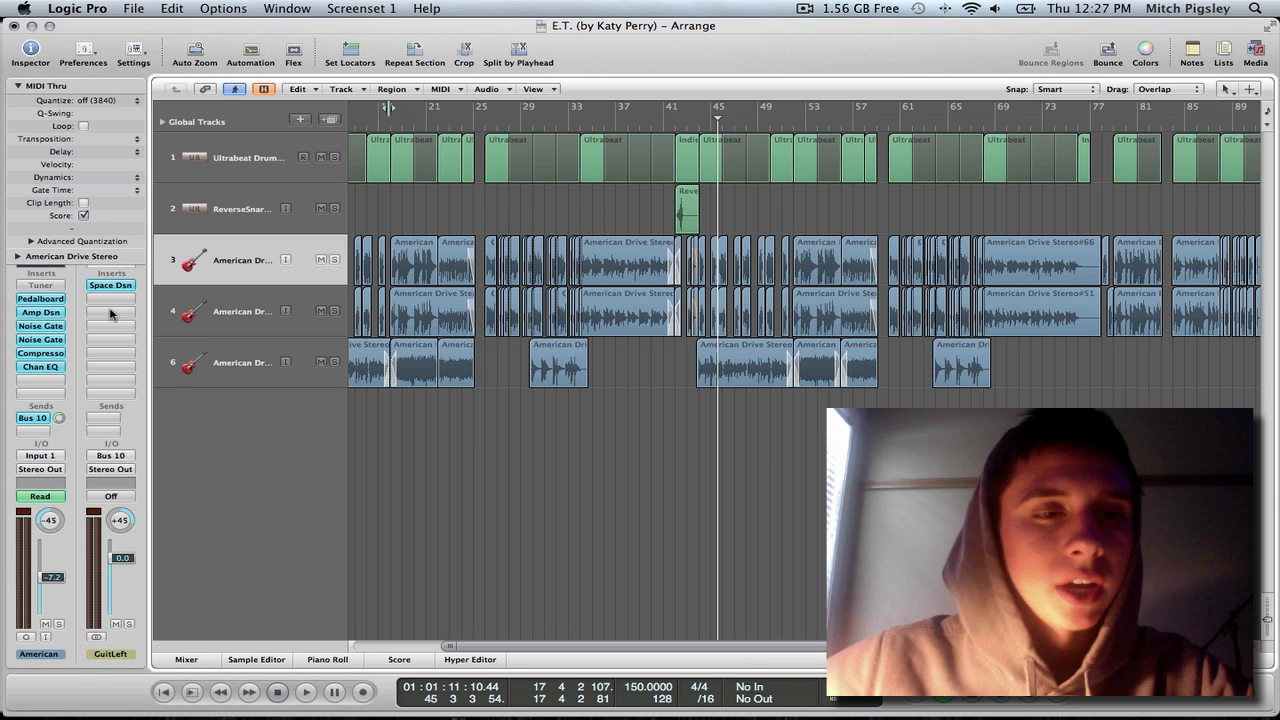
mouse_move(110, 285)
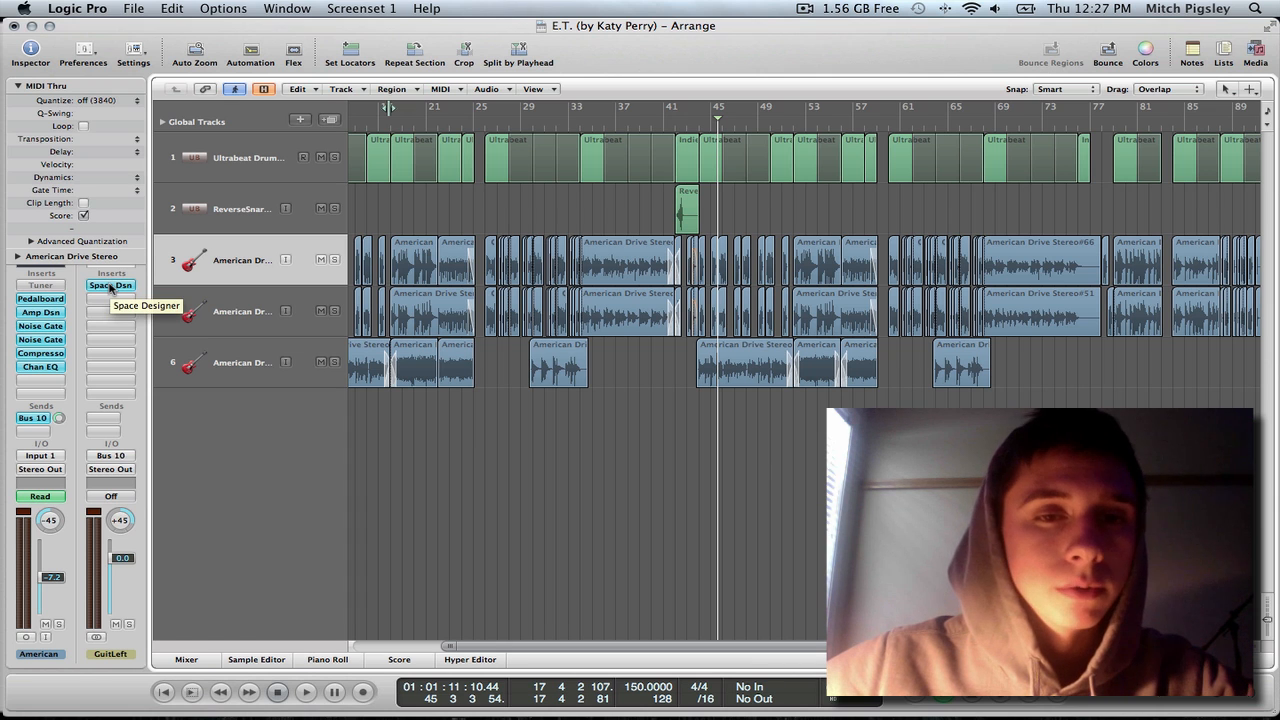
click(110, 285)
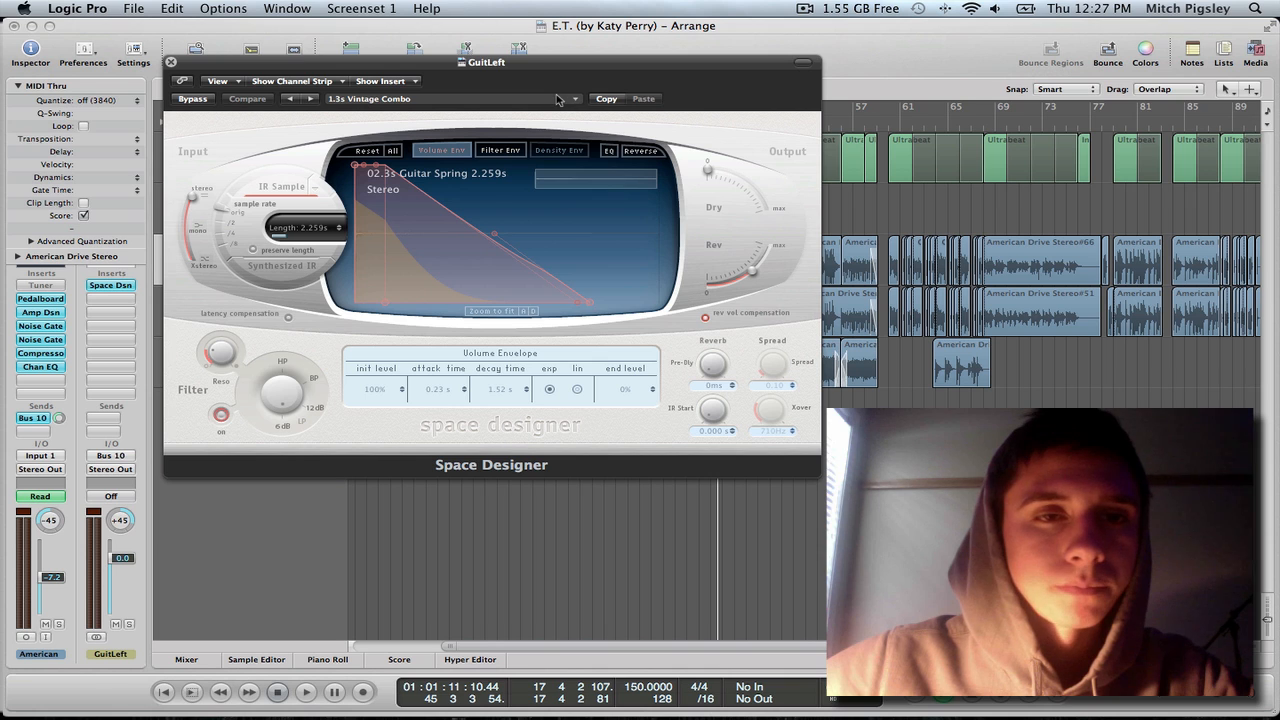
Keep the 1.3s Vintage Combo preset and close the Space Designer window.
click(564, 98)
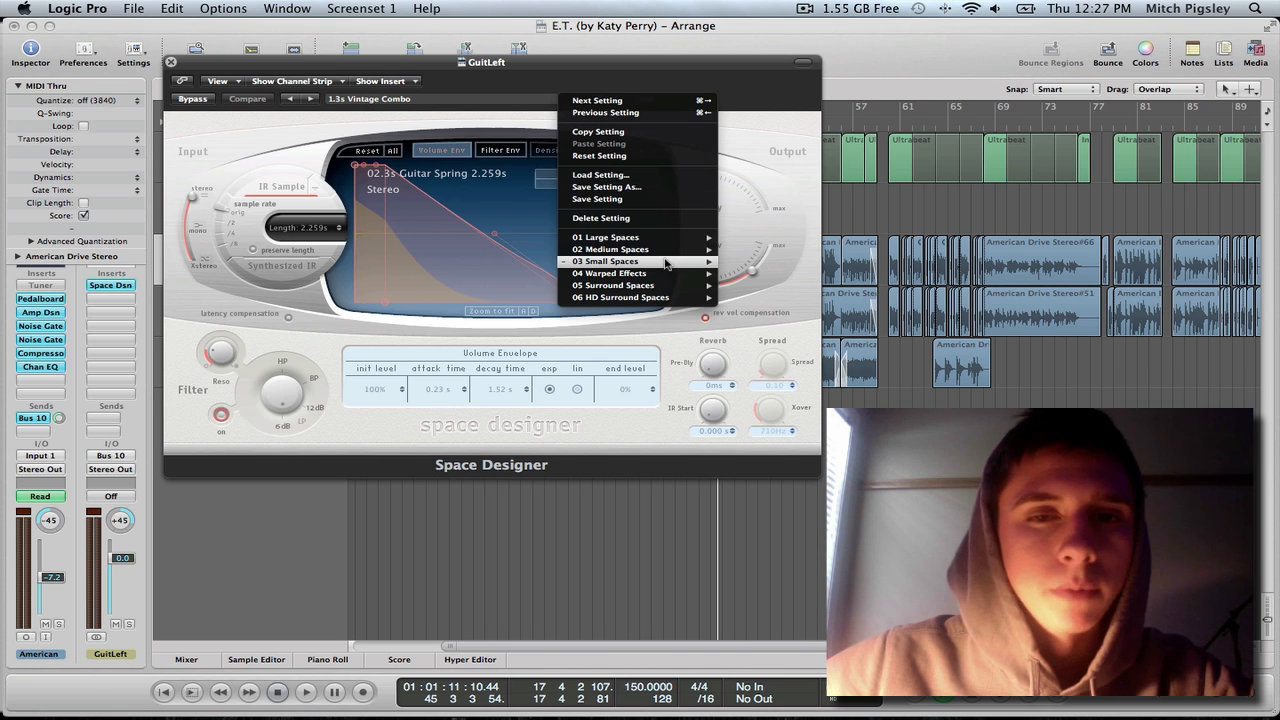
mouse_move(520, 175)
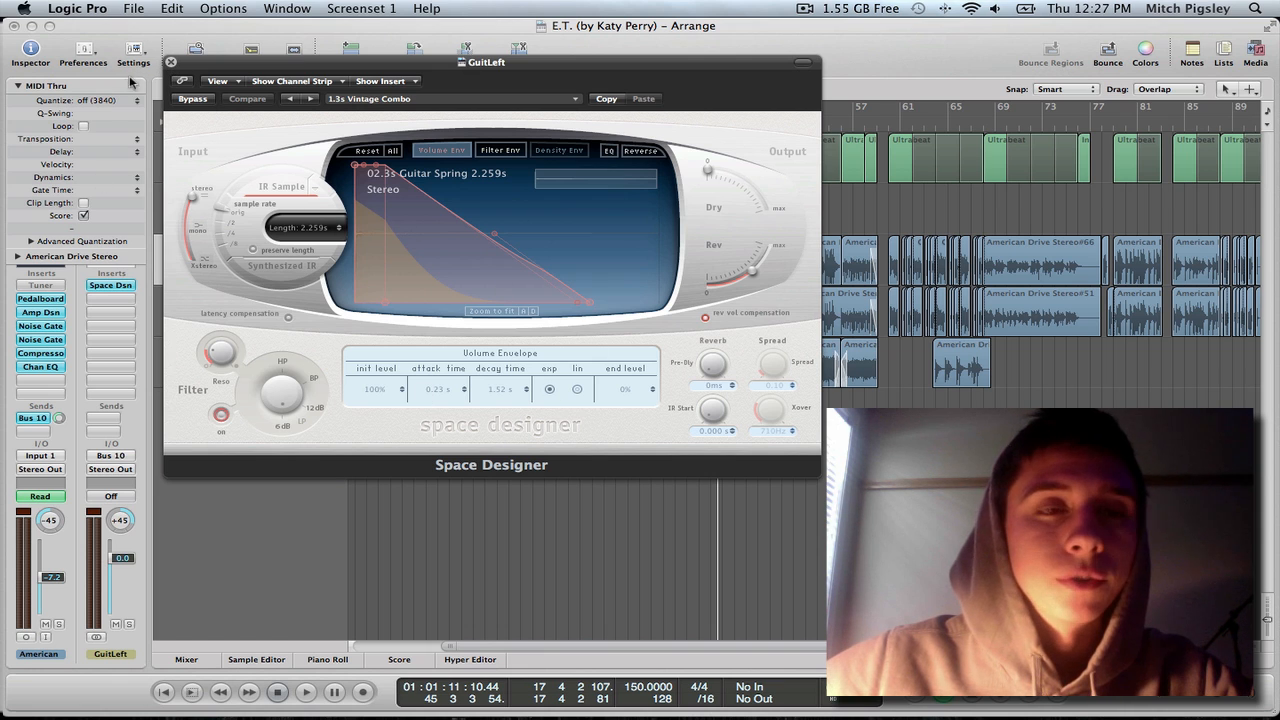
click(171, 62)
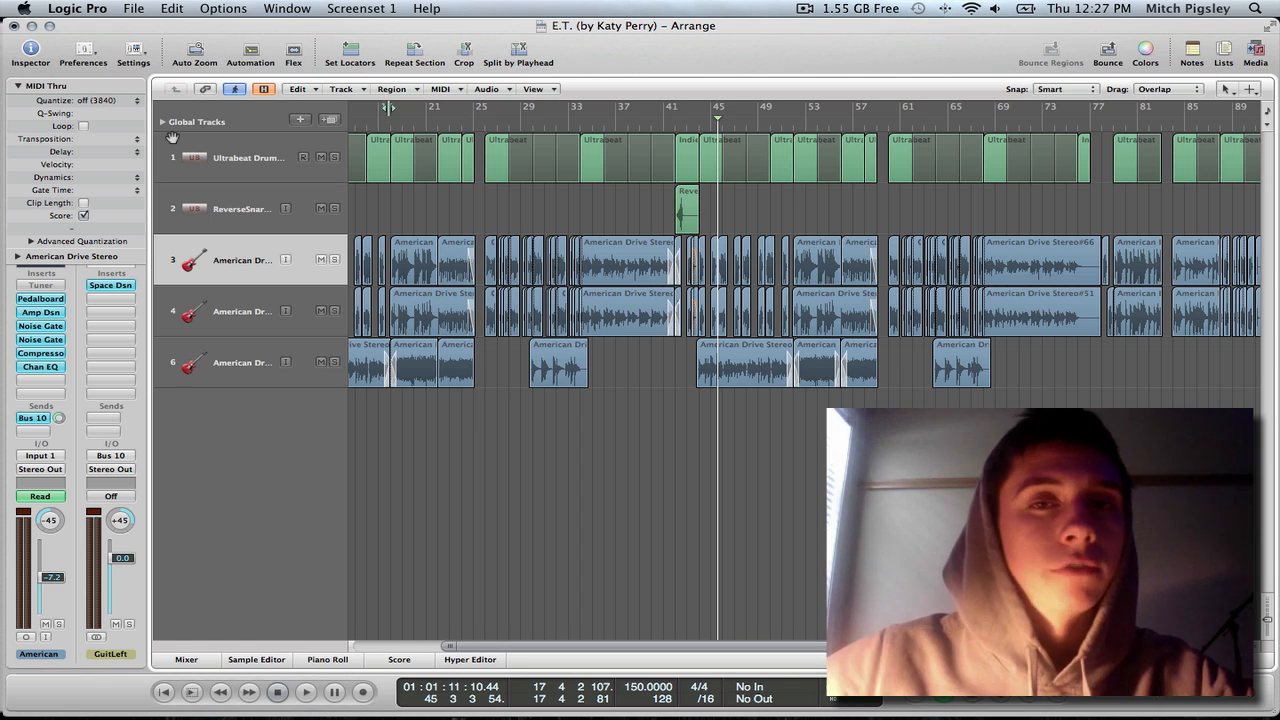
mouse_move(253, 221)
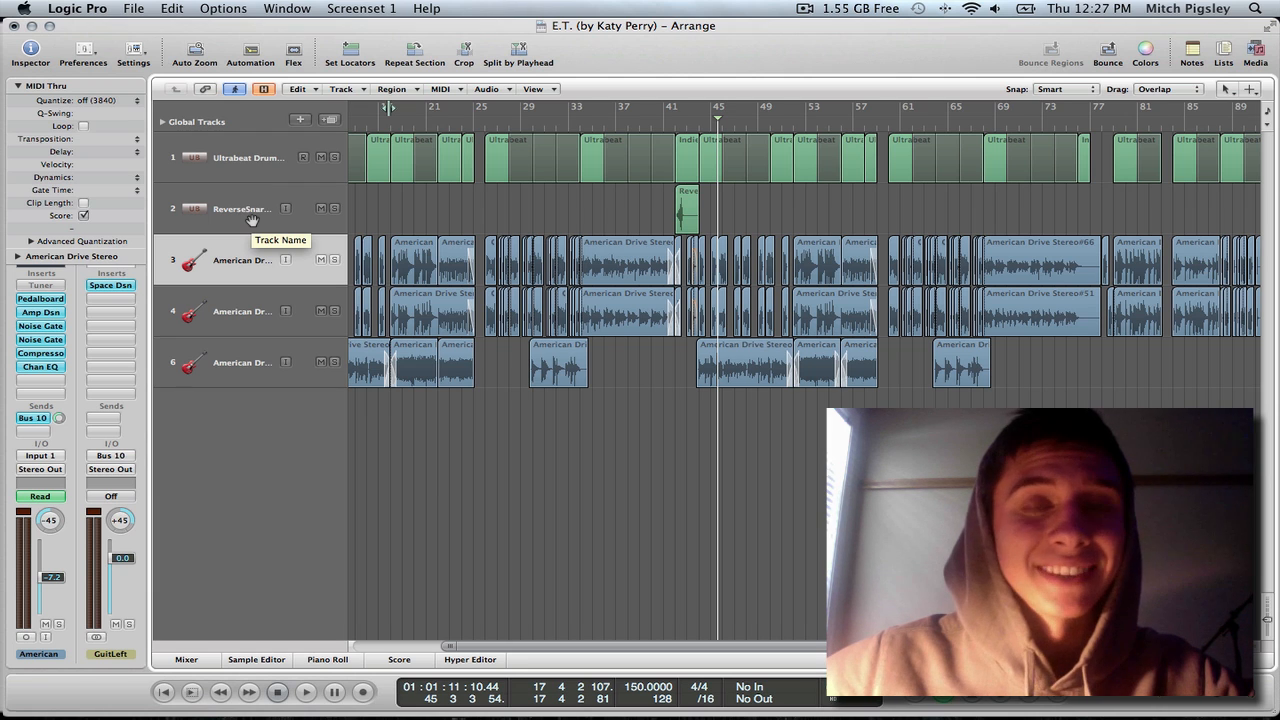
mouse_move(263, 270)
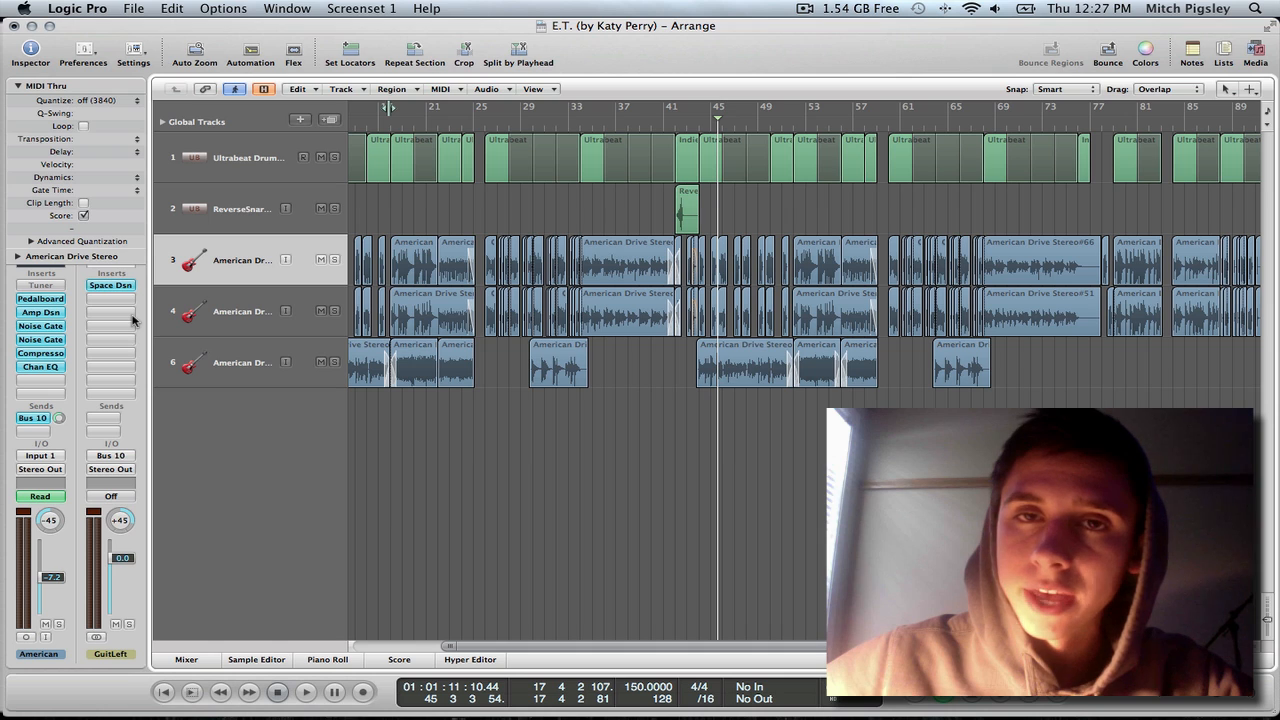
mouse_move(72, 470)
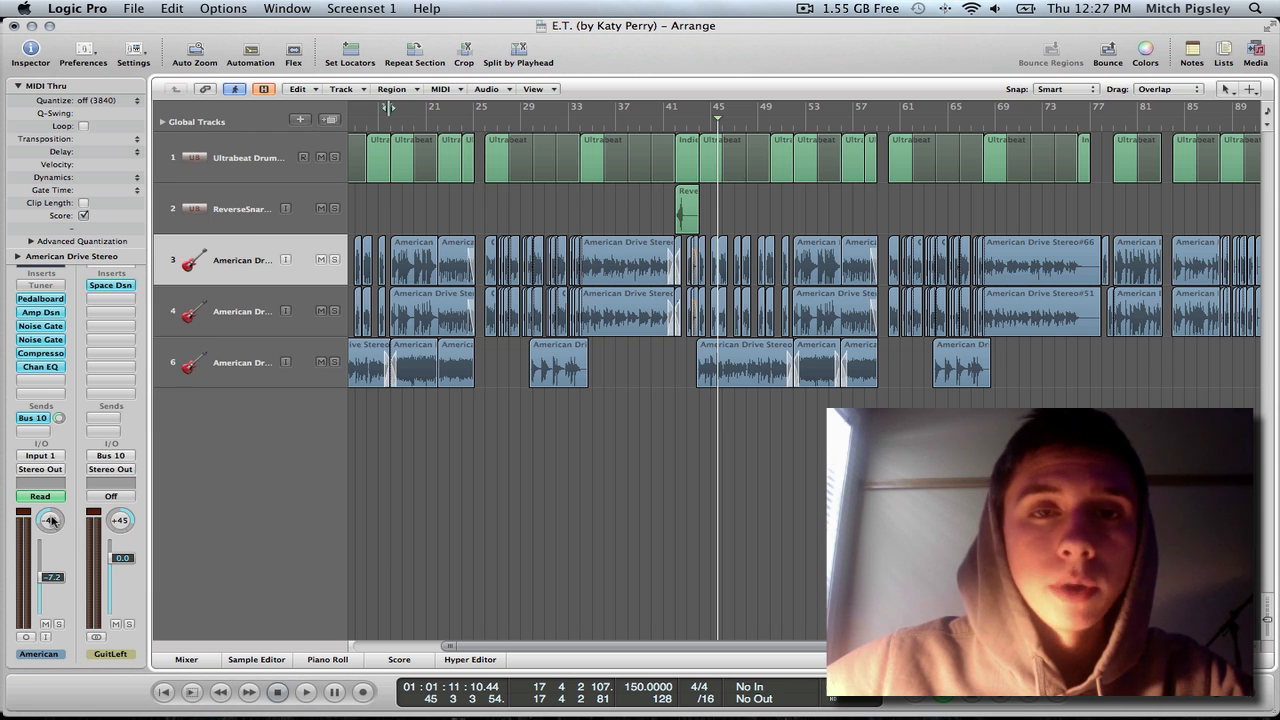
Adjust the guitar track's pan position, aiming for ±45 with crossed reverb buses.
drag(50, 520, 50, 540)
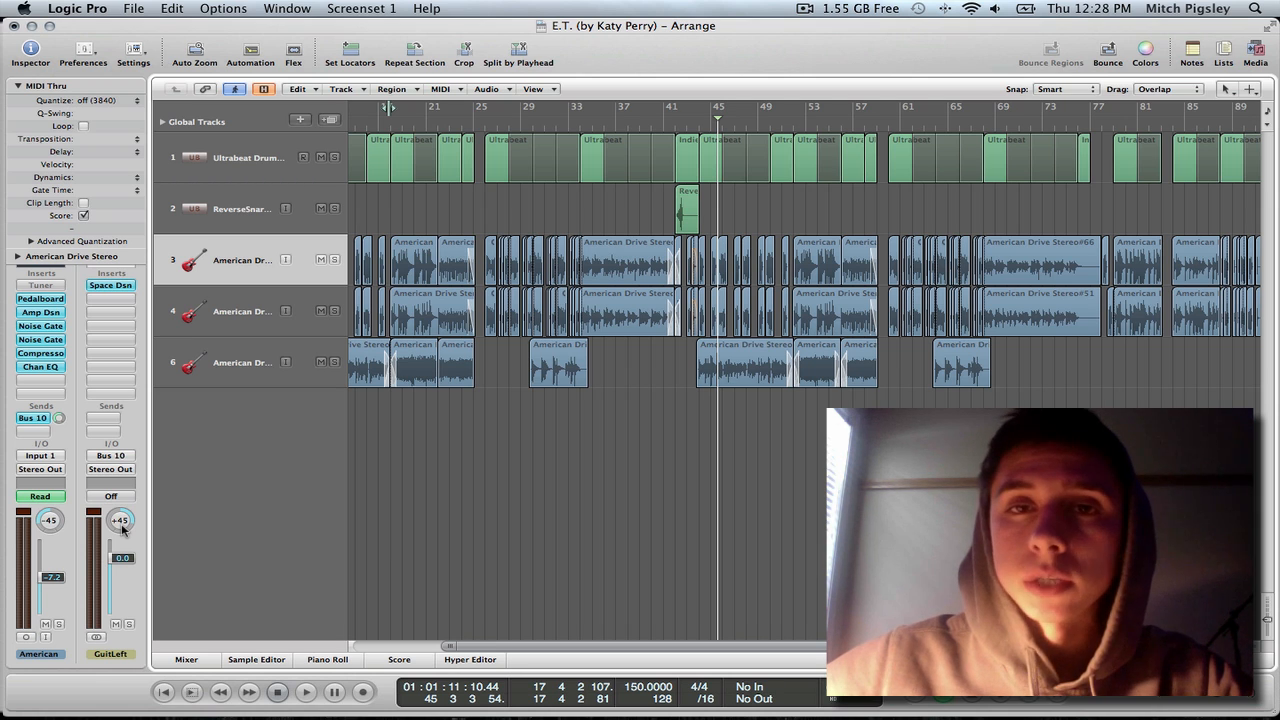
mouse_move(222, 341)
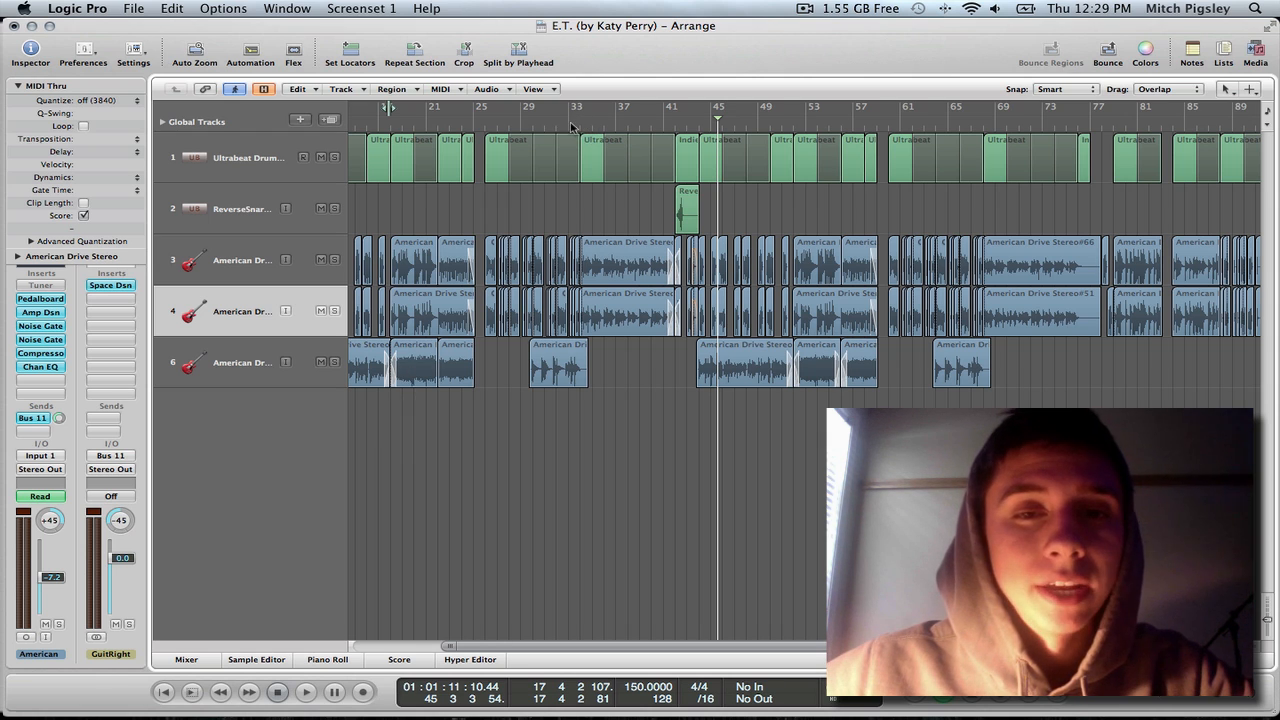
Move the playhead to bar 33 and start playback.
click(571, 120)
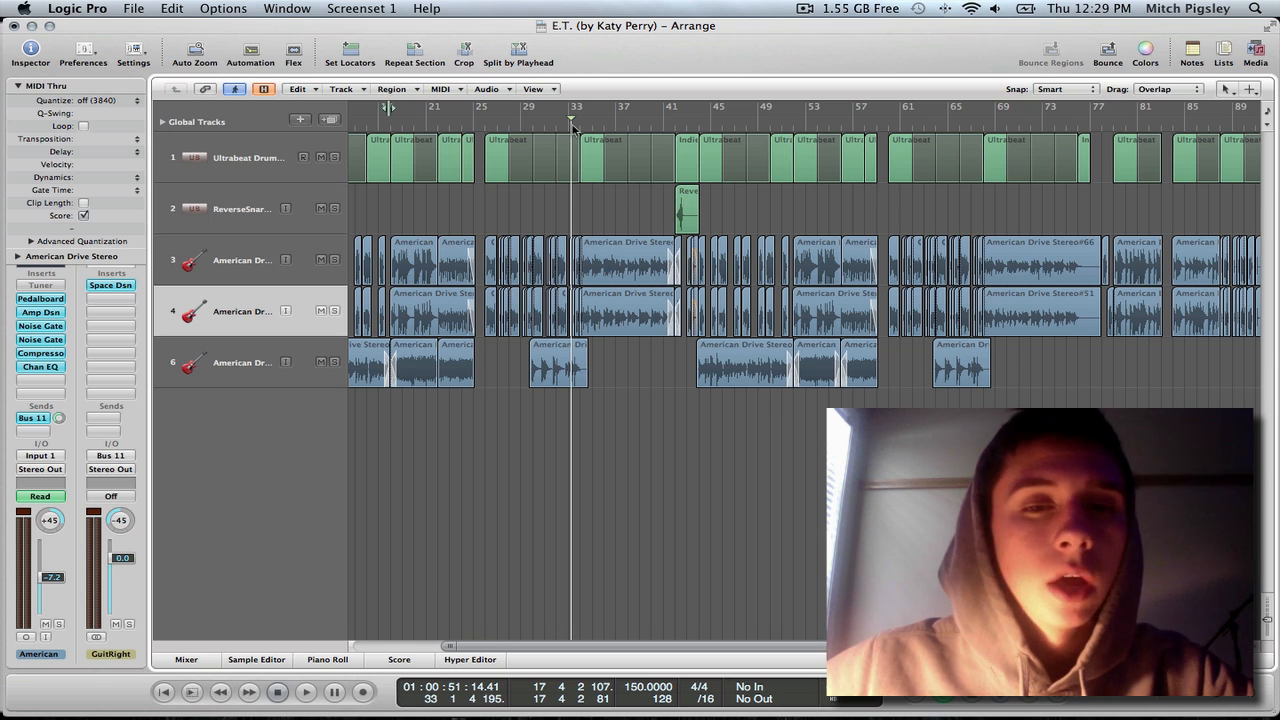
mouse_move(628, 207)
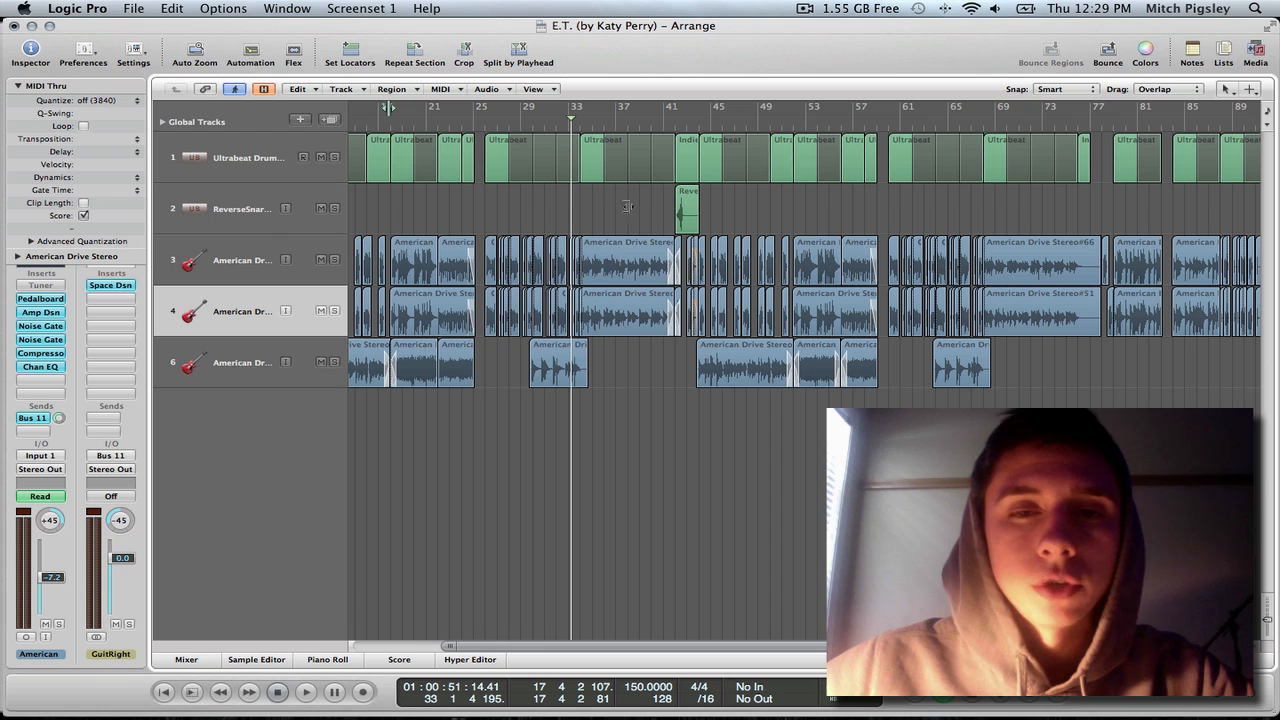
mouse_move(578, 131)
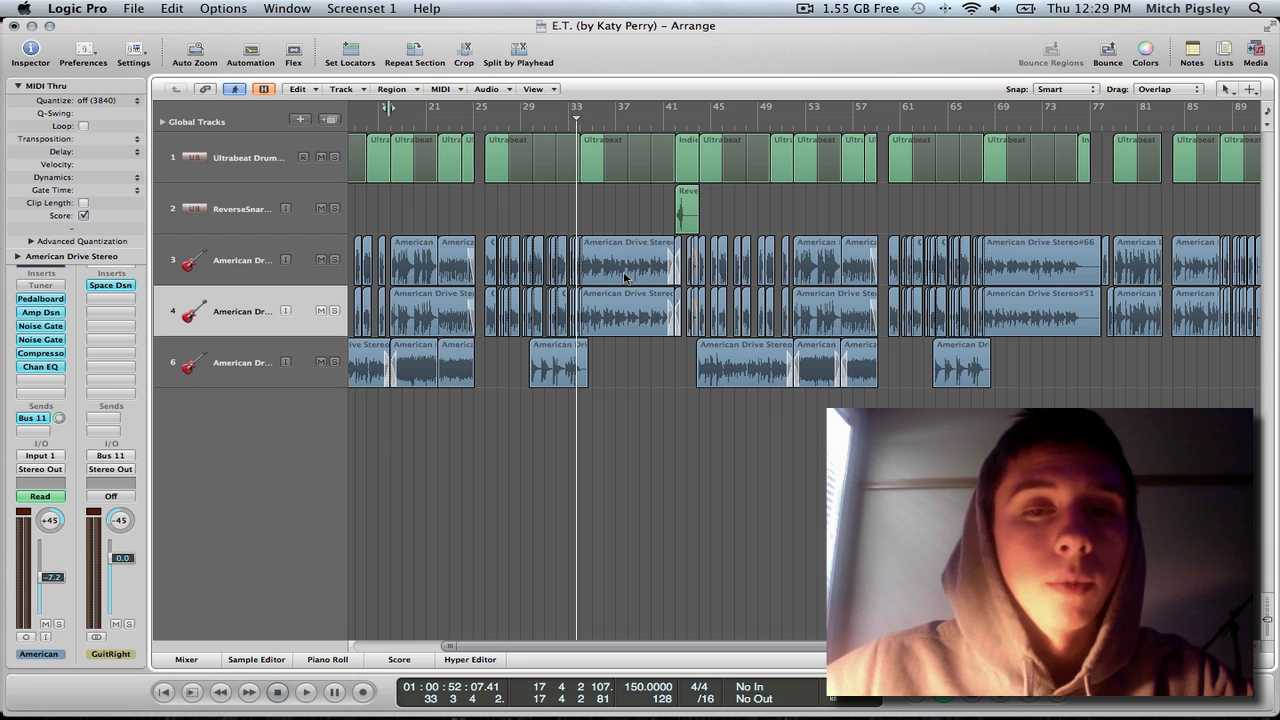
mouse_move(608, 230)
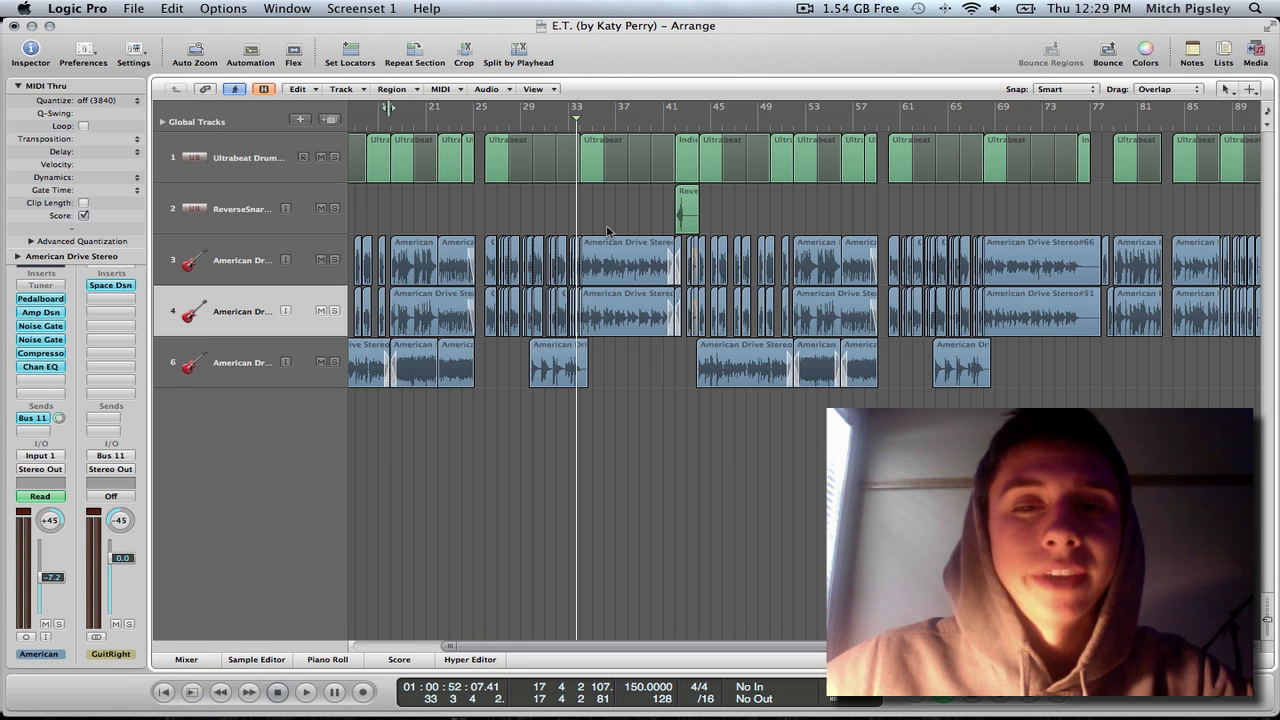
mouse_move(630, 268)
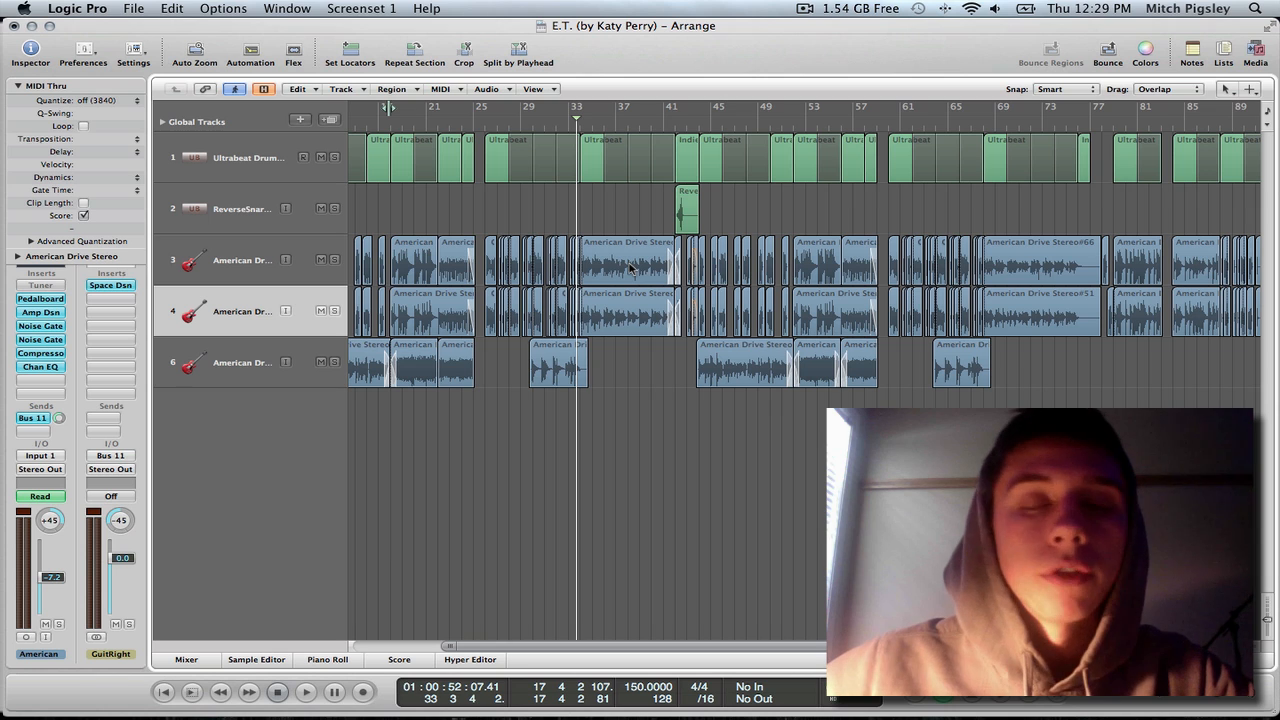
mouse_move(735, 298)
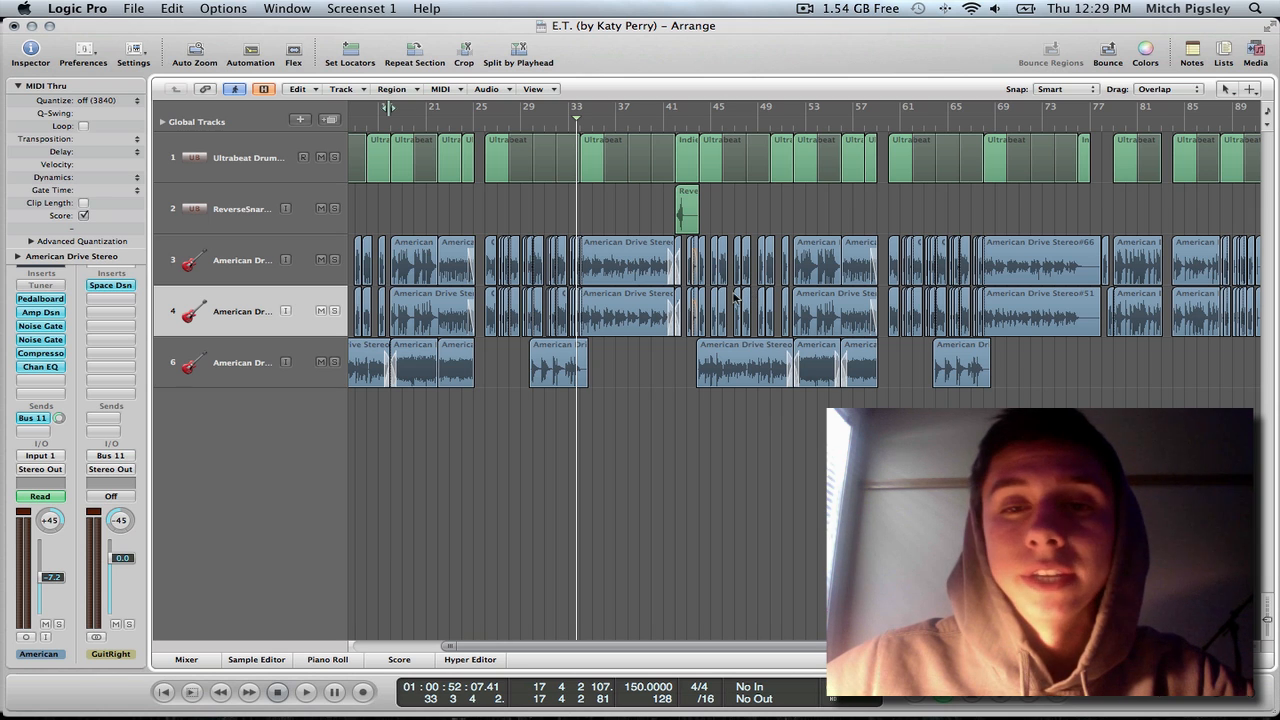
mouse_move(687, 307)
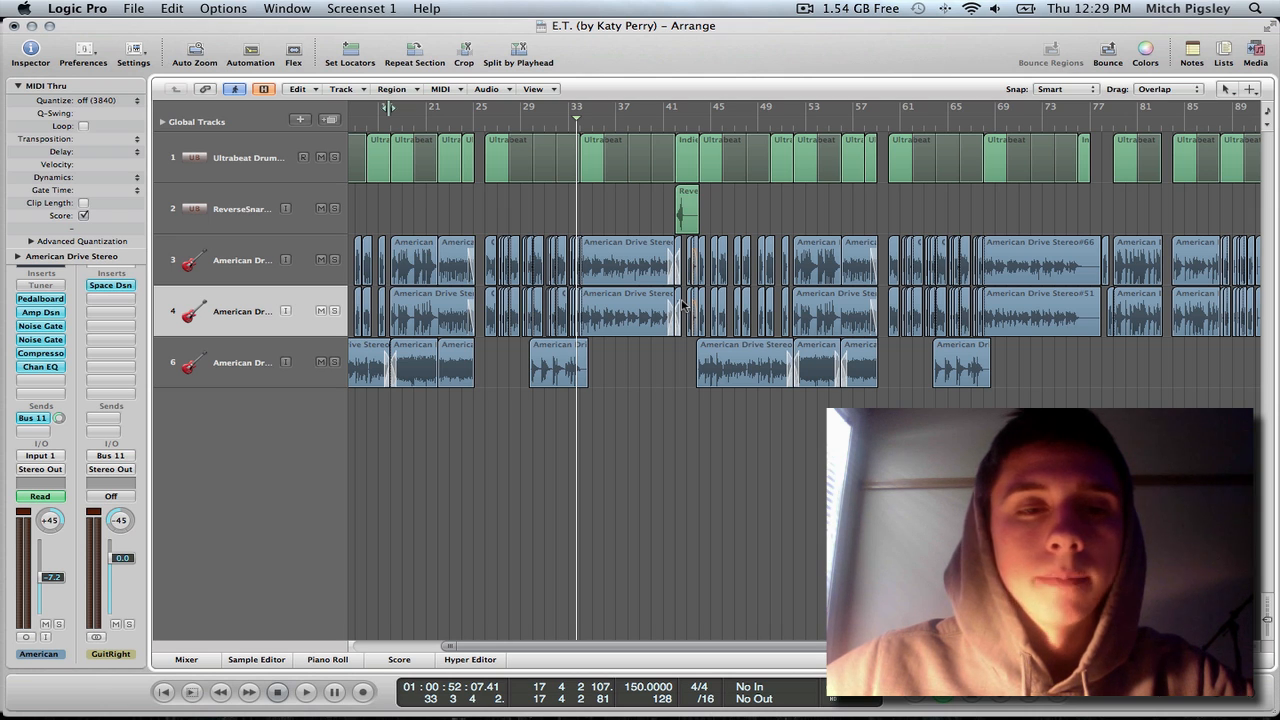
click(305, 691)
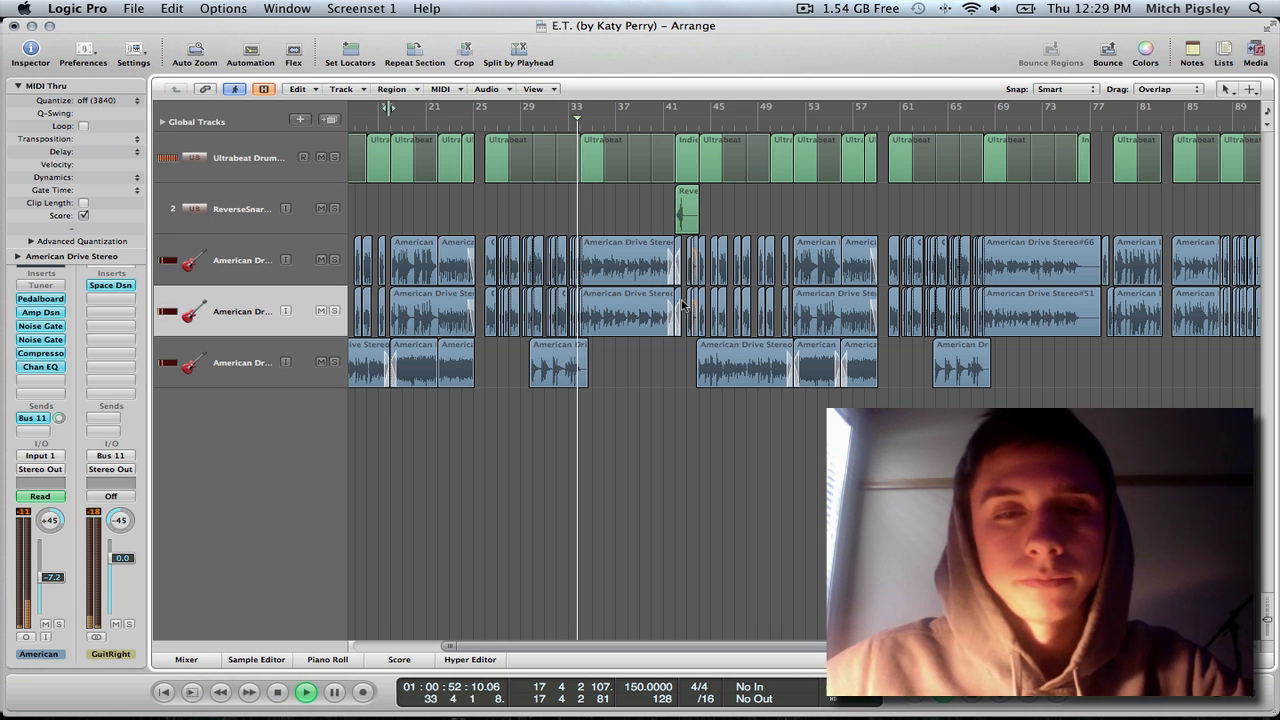